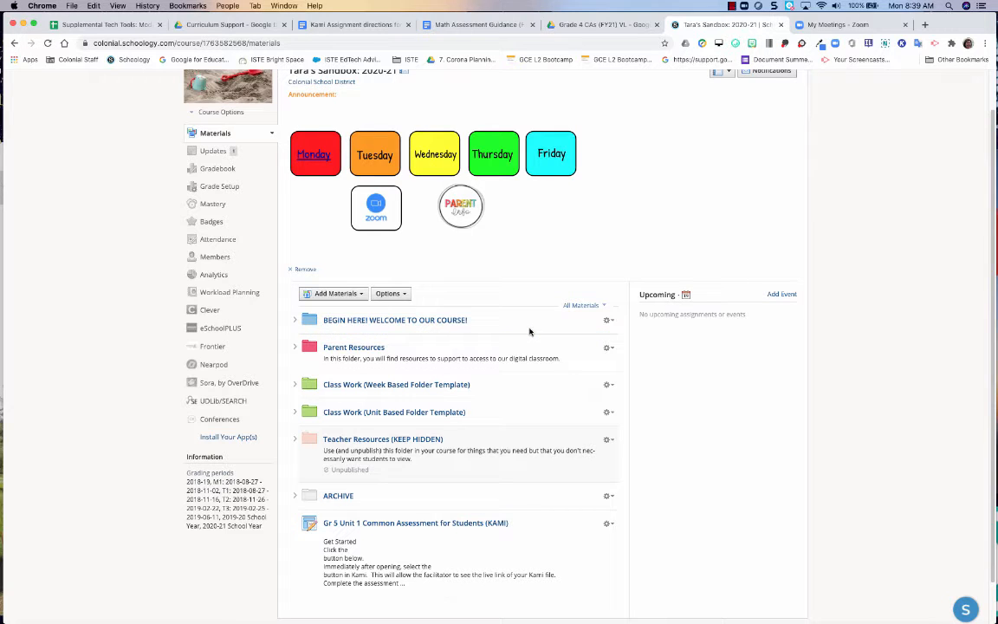
mouse_move(399, 517)
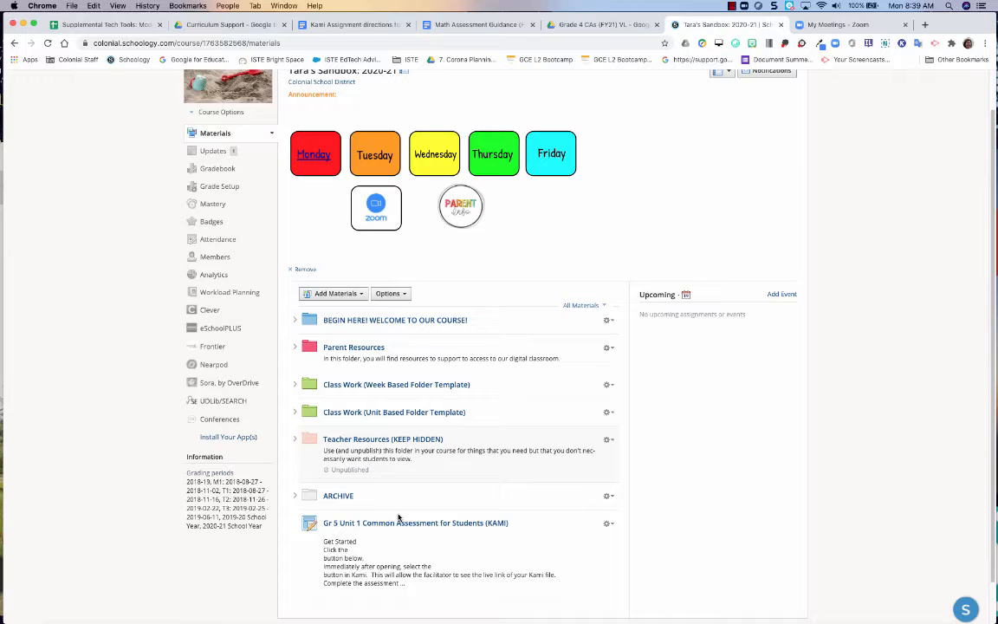
Open the 'Gr 5 Unit 1 Common Assessment for Students (KAMI)' assignment from Materials.
click(416, 523)
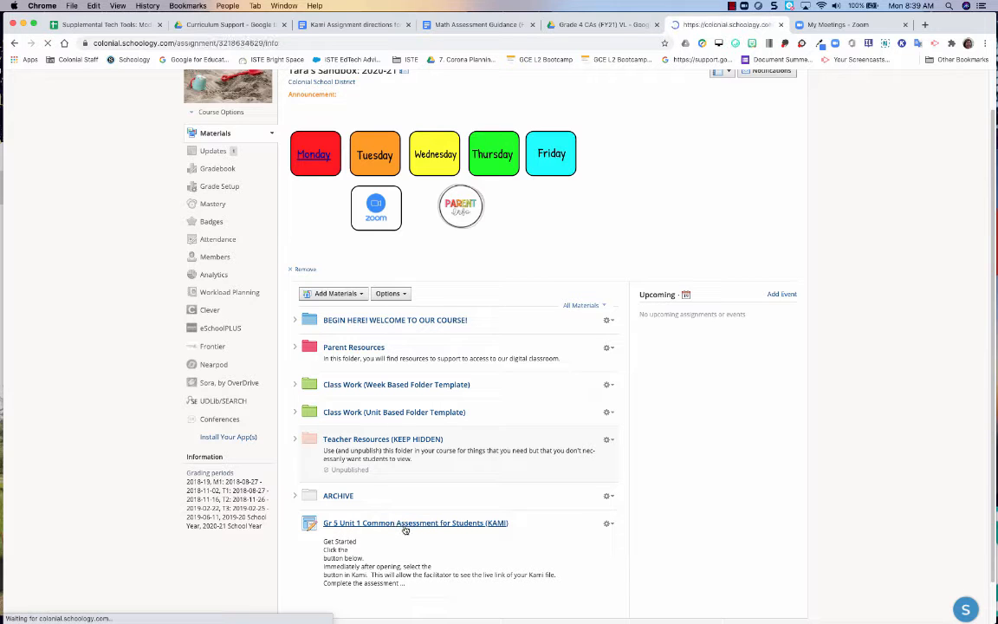
click(416, 523)
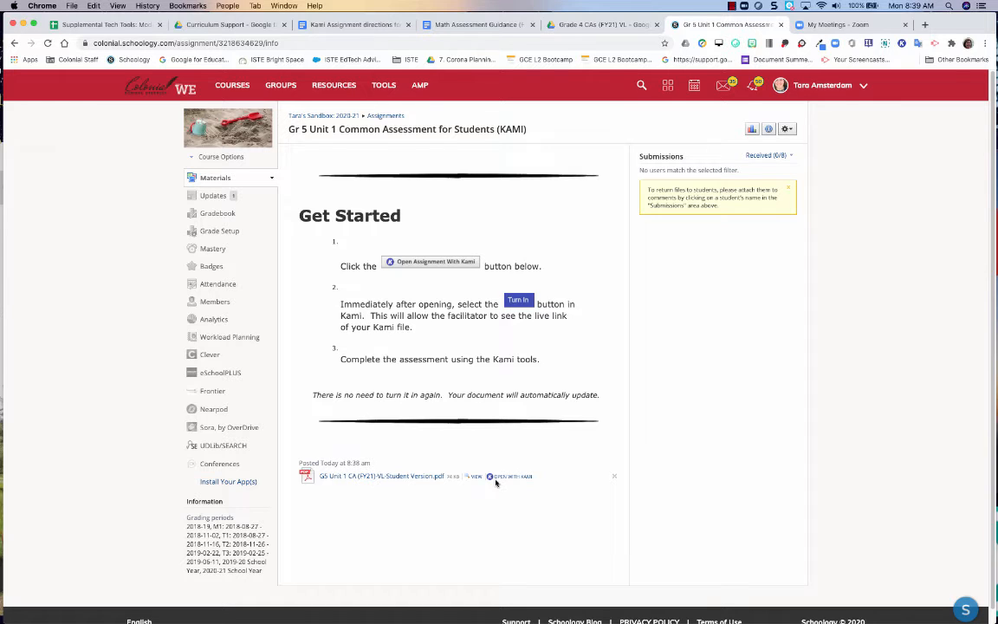
mouse_move(905, 208)
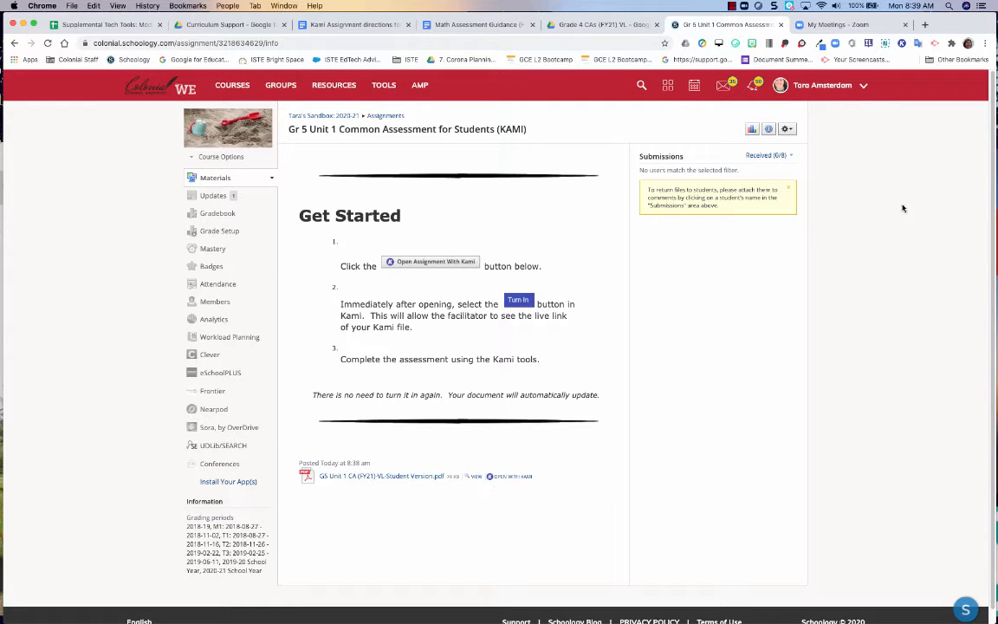
mouse_move(687, 315)
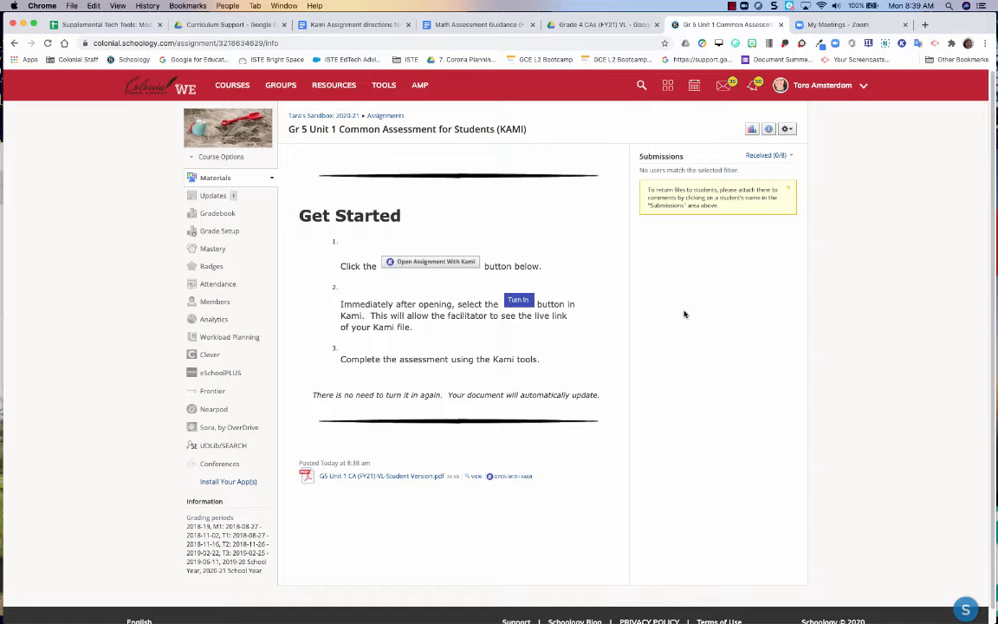
mouse_move(704, 269)
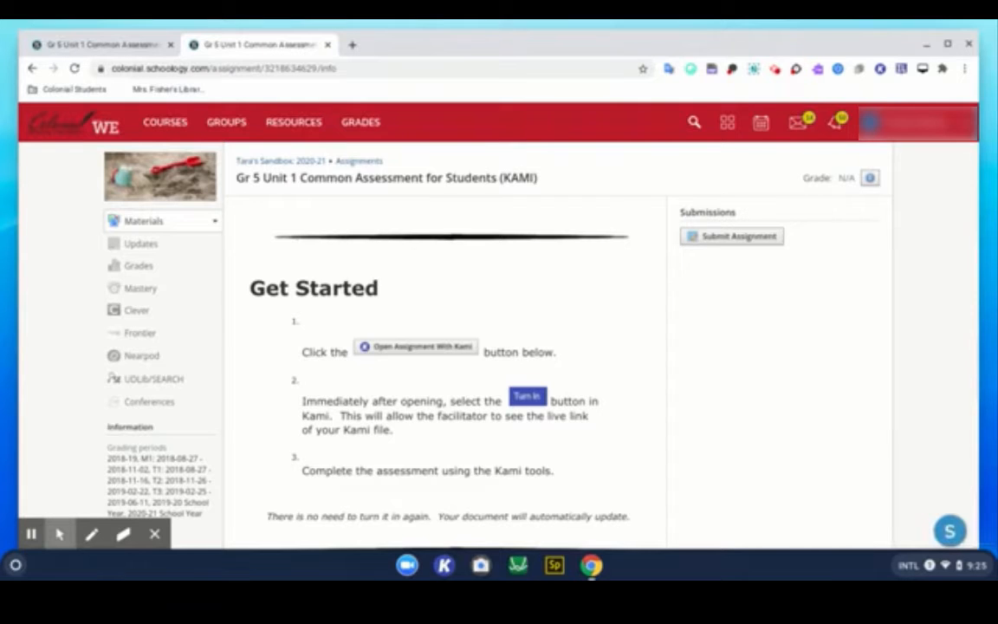
Launch the attached Grade 5 Common Assessment Unit 1 PDF with 'Open with Kami'.
scroll(down, 3)
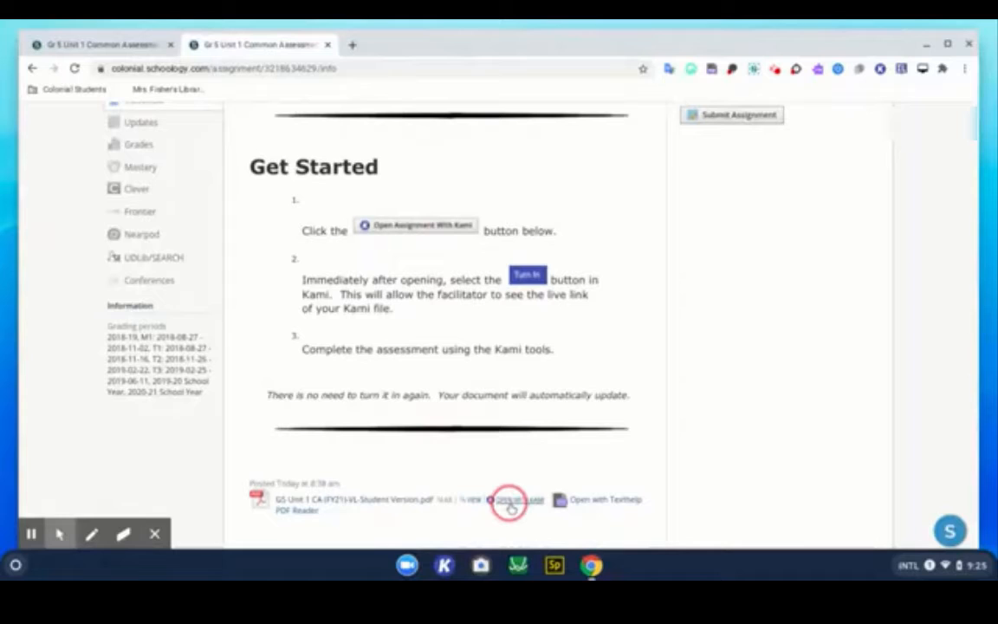
click(509, 505)
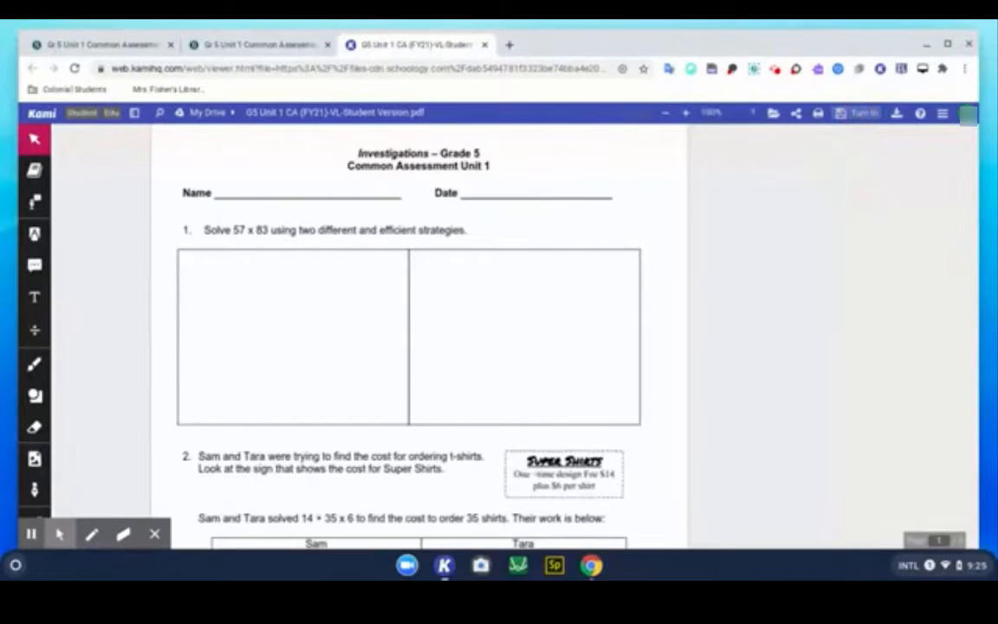
Turn in the annotated assessment from Kami and confirm, returning to Schoology.
click(856, 112)
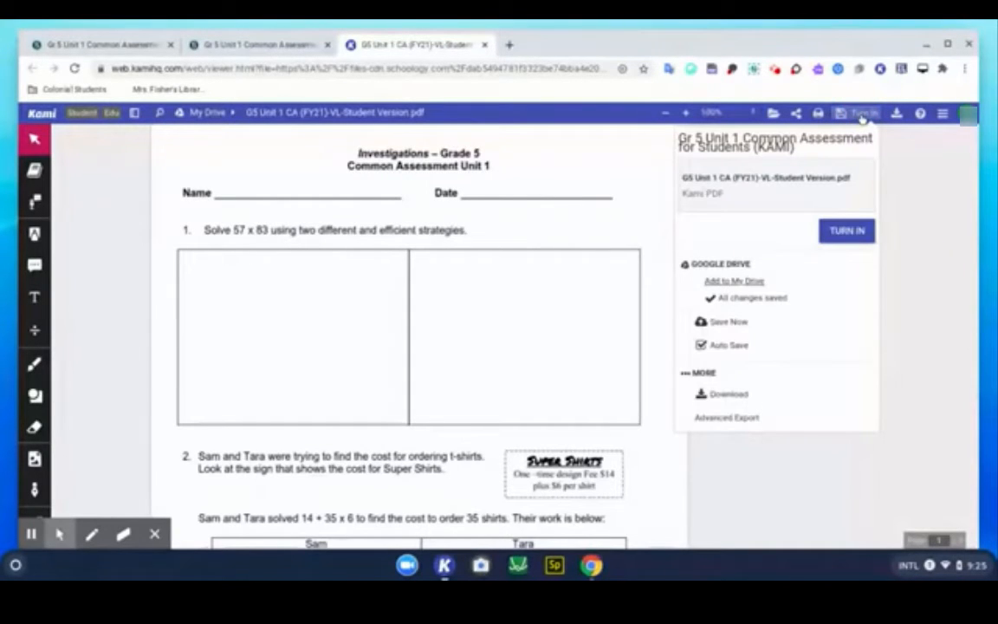
click(846, 231)
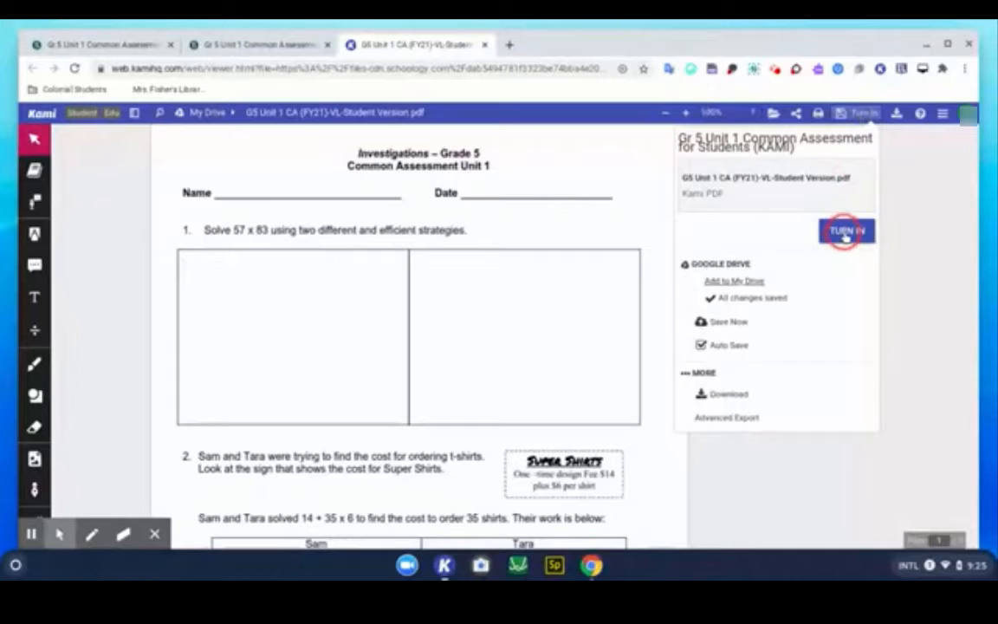
click(846, 231)
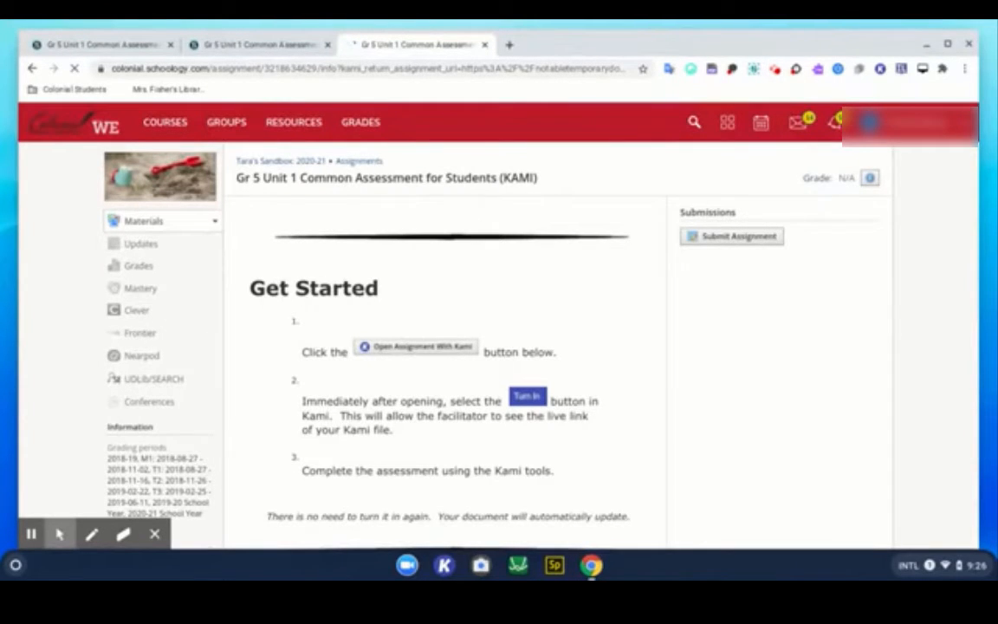
Submit the Kami file and link from the Upload dialog so the assignment shows as submitted.
click(416, 346)
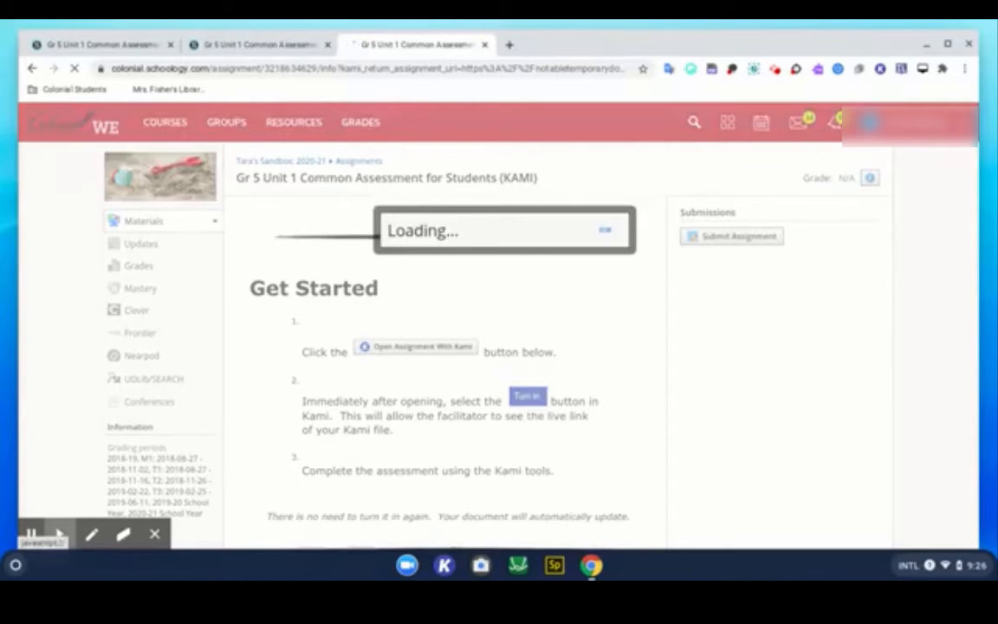
click(416, 346)
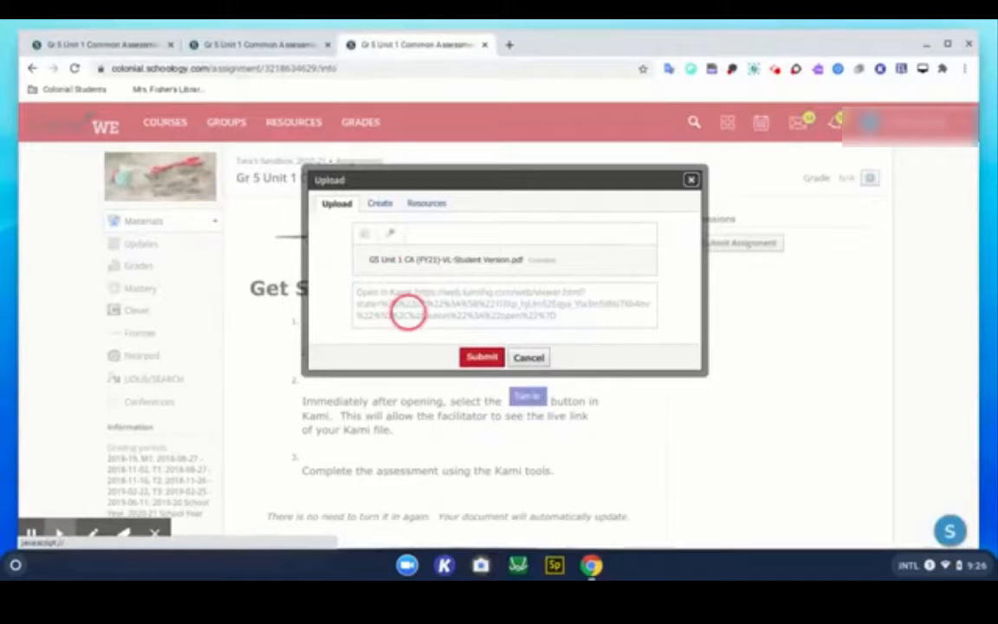
click(482, 357)
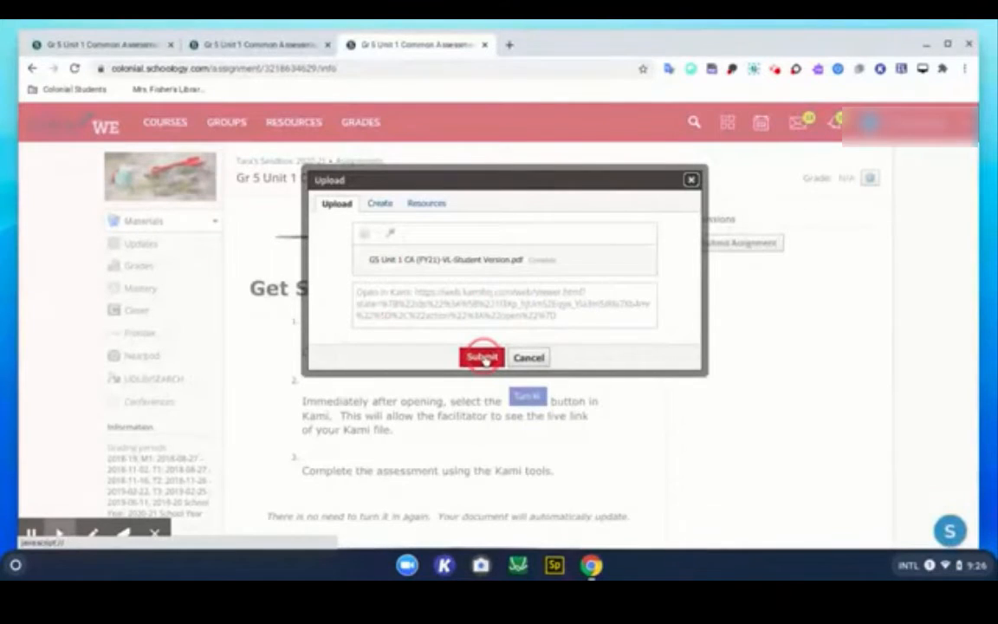
click(482, 357)
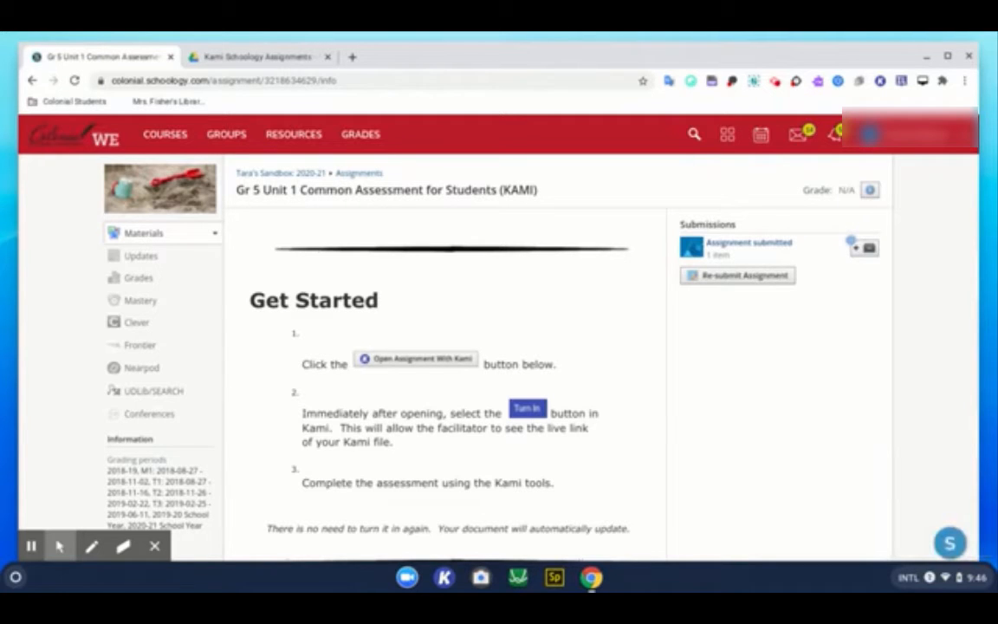
mouse_move(707, 437)
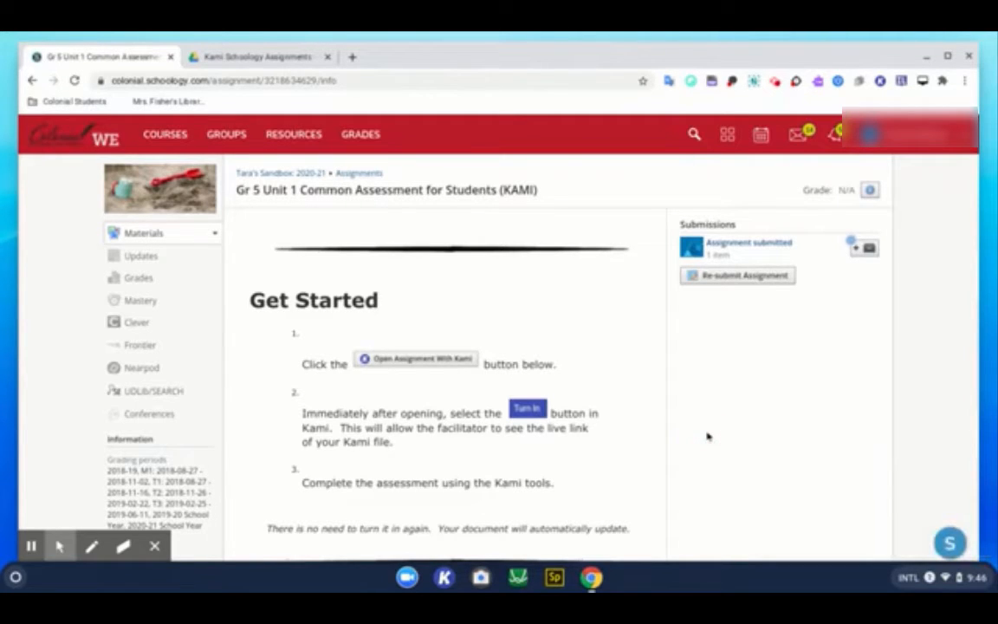
Reopen the attached PDF in a new Kami tab, then return to the Schoology tab.
scroll(down, 3)
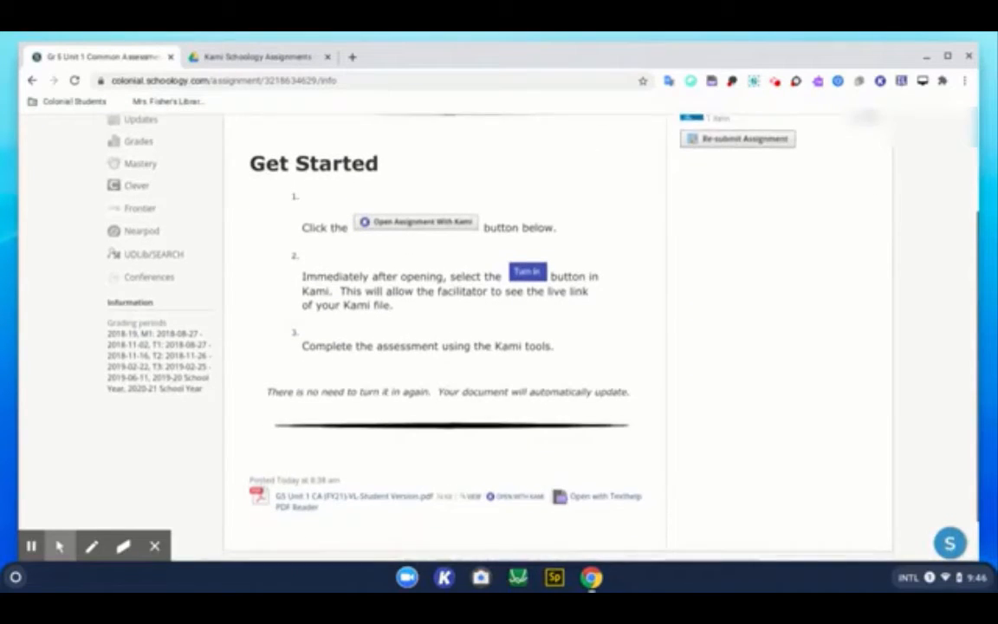
click(517, 487)
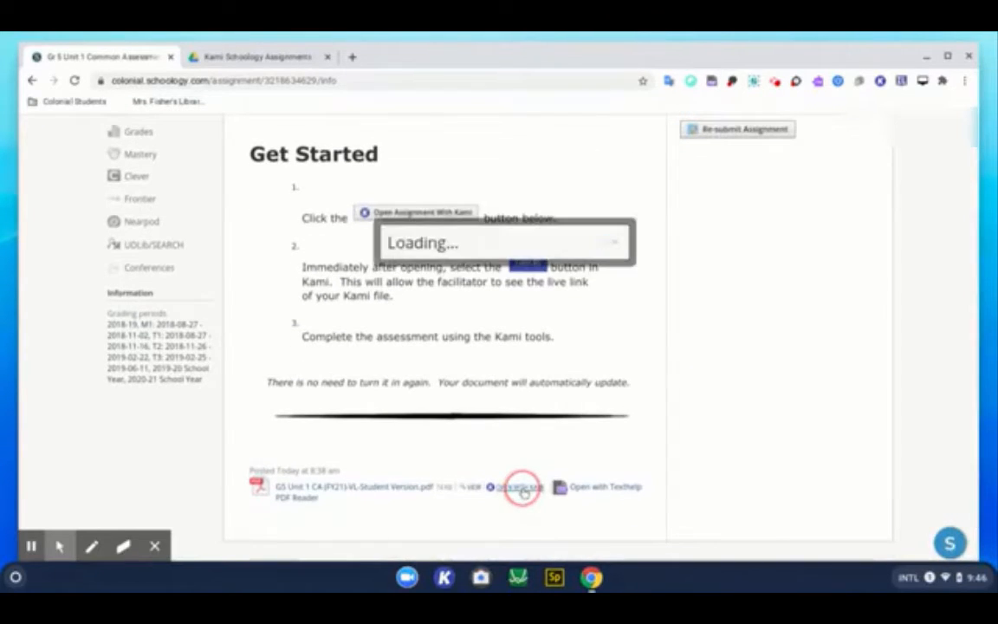
click(520, 487)
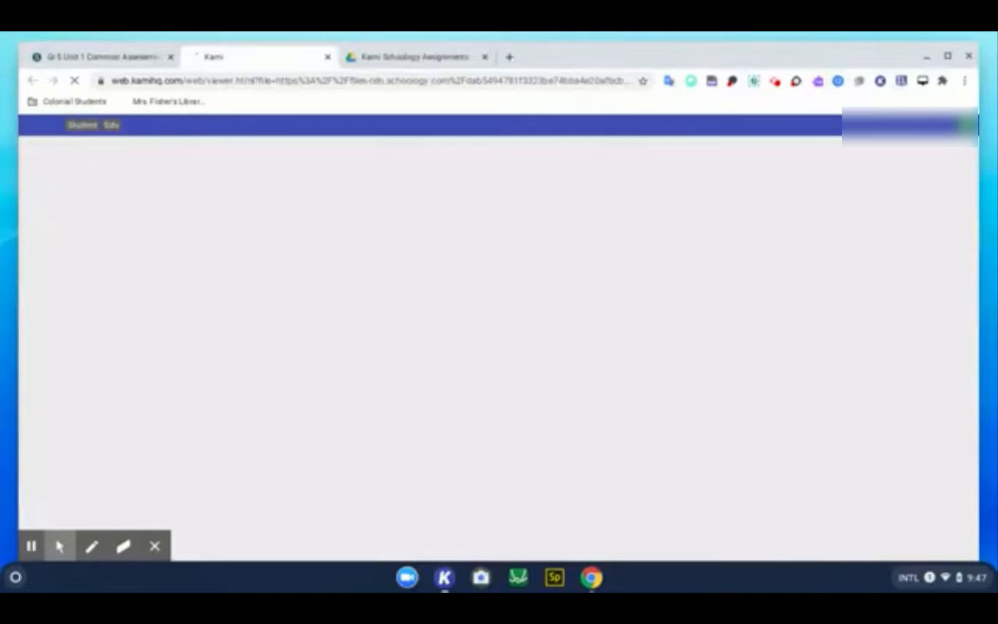
click(100, 56)
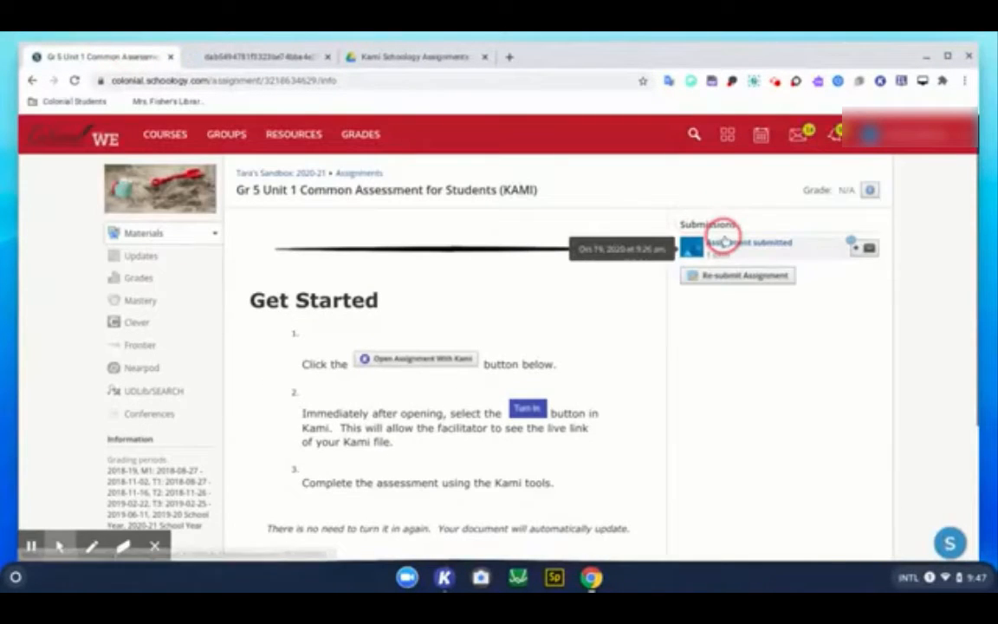
View the 'Assignment submitted' entry showing Revision 1 with its Kami link.
click(725, 246)
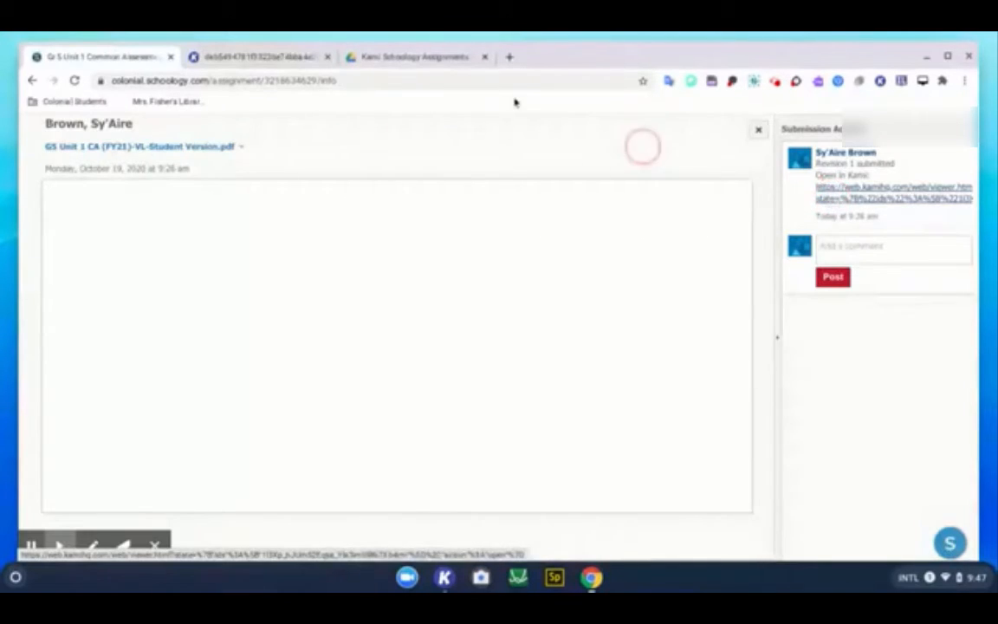
click(892, 191)
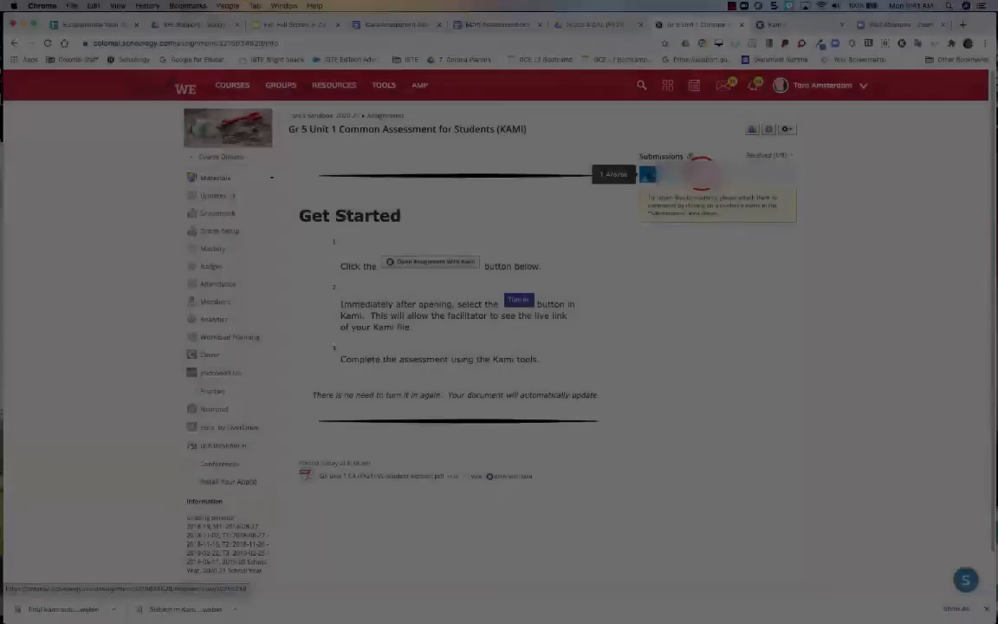
As teacher, view the student's submission through Kami in Embedded mode.
click(430, 260)
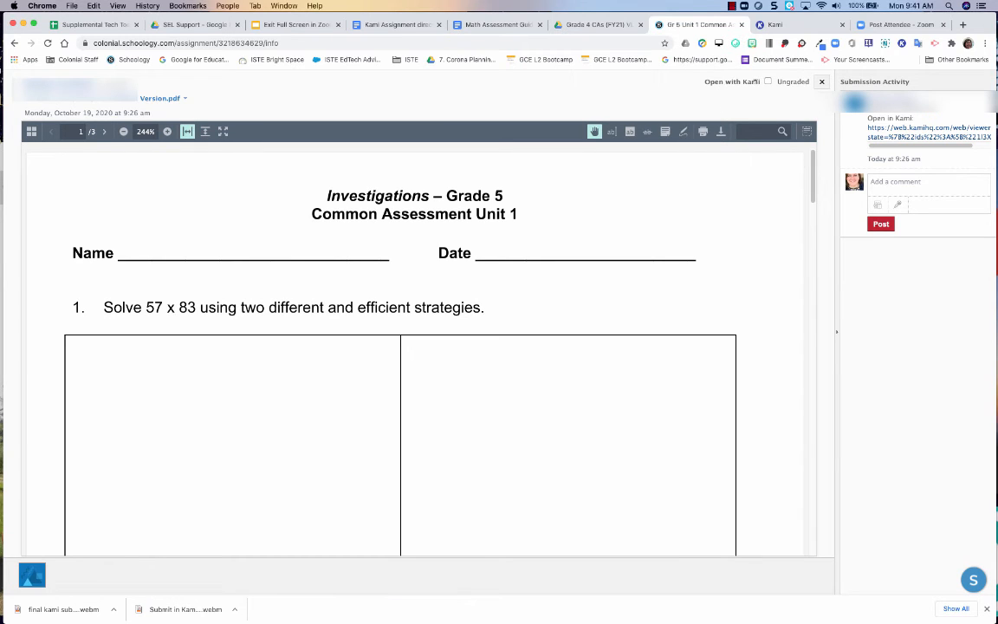
click(768, 81)
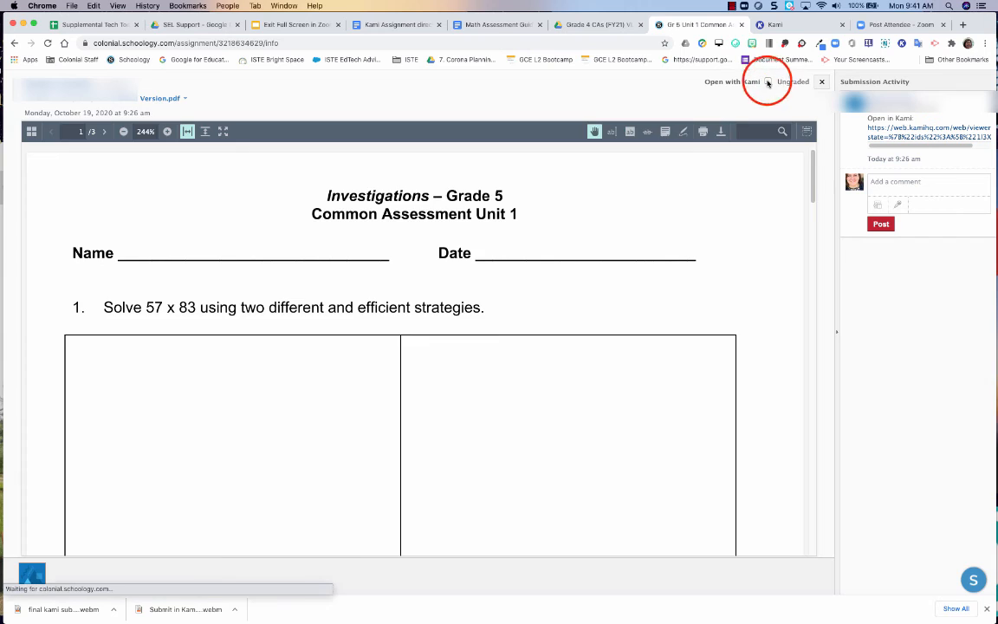
click(766, 82)
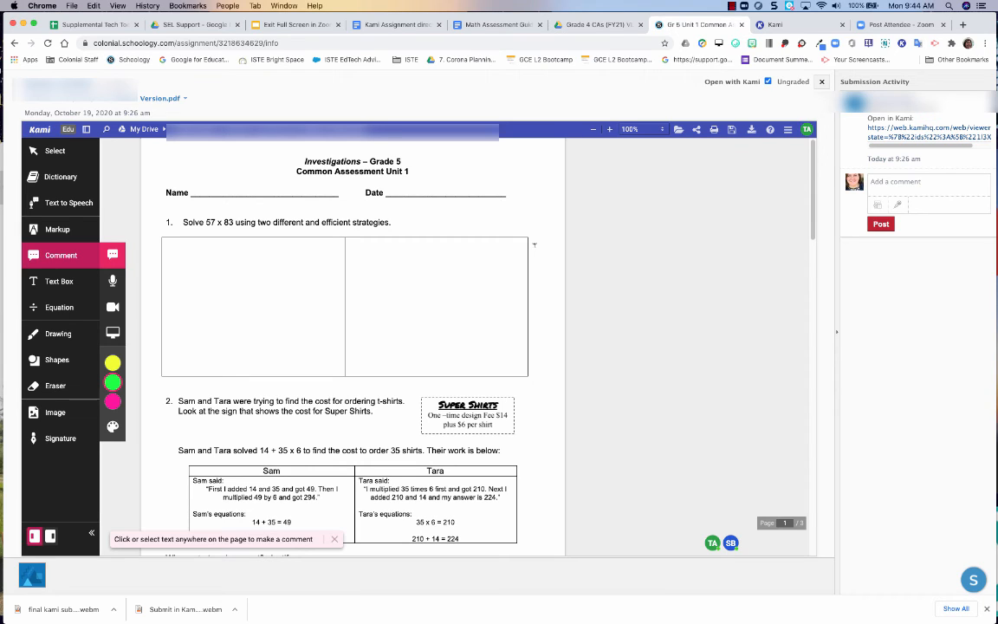
Watch the student's '57 x 83 =' note and scribble appear live in question 1's answer box.
text(57 x 83 =)
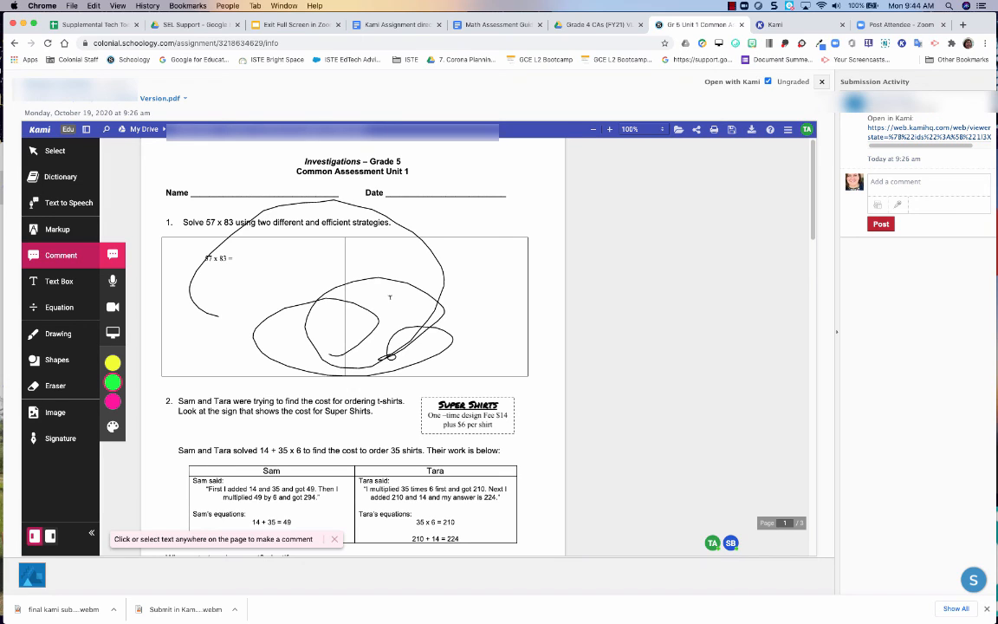
mouse_move(627, 158)
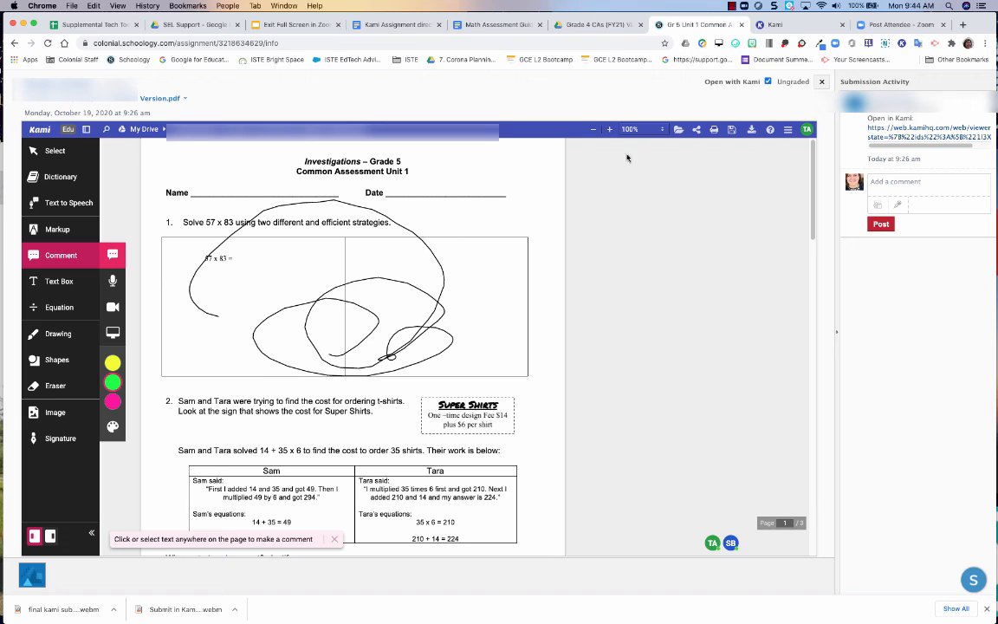